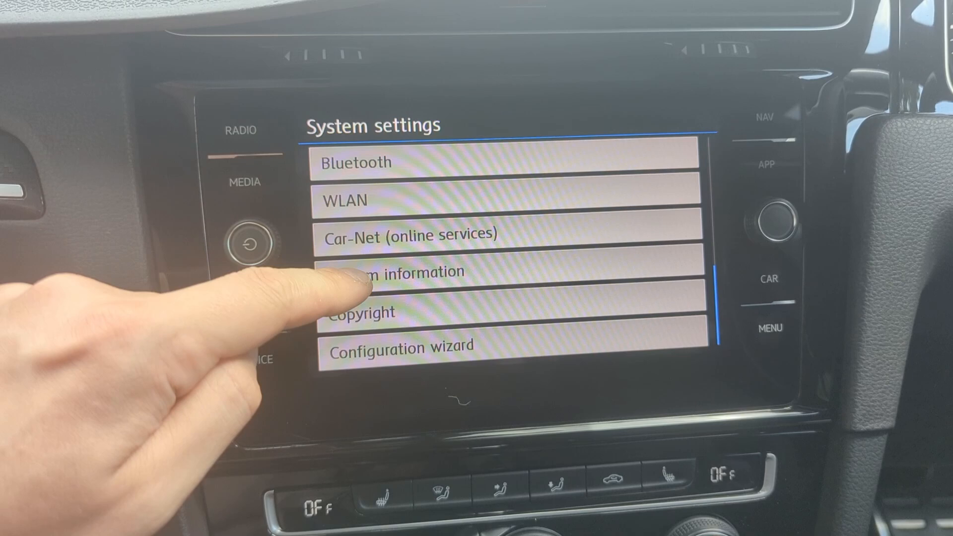
- Open System information to read the unit's part number and hardware version
{"action": "left_click", "coordinate": [426, 272]}
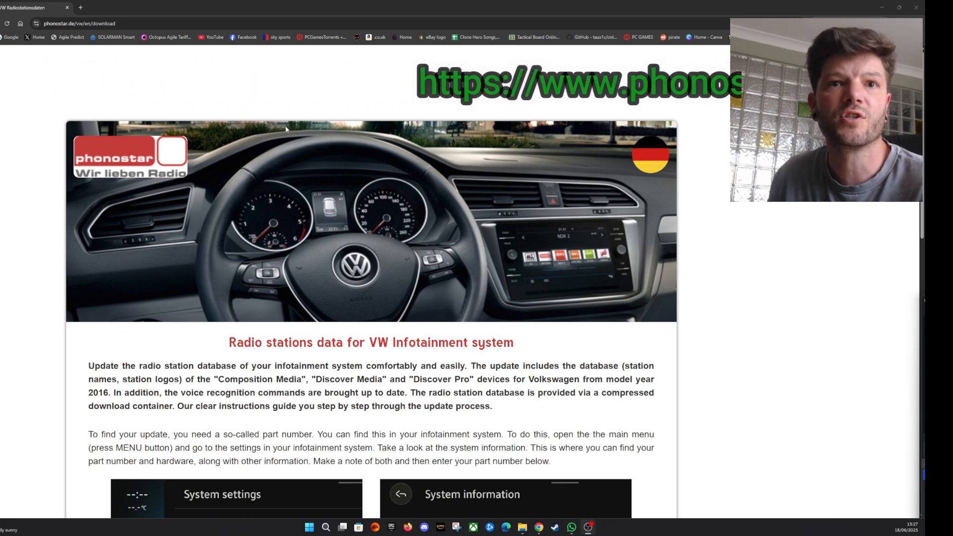
- Scroll the phonostar VW page and enter part number 3Q0035874C in the search field
{"action": "scroll", "scroll_direction": "down", "scroll_amount": 3}
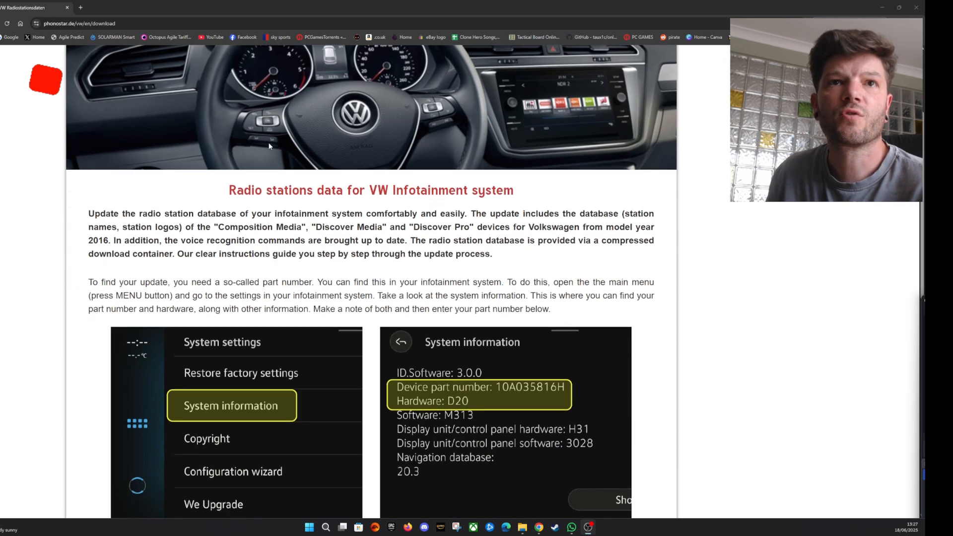
{"action": "scroll", "scroll_direction": "down", "scroll_amount": 3}
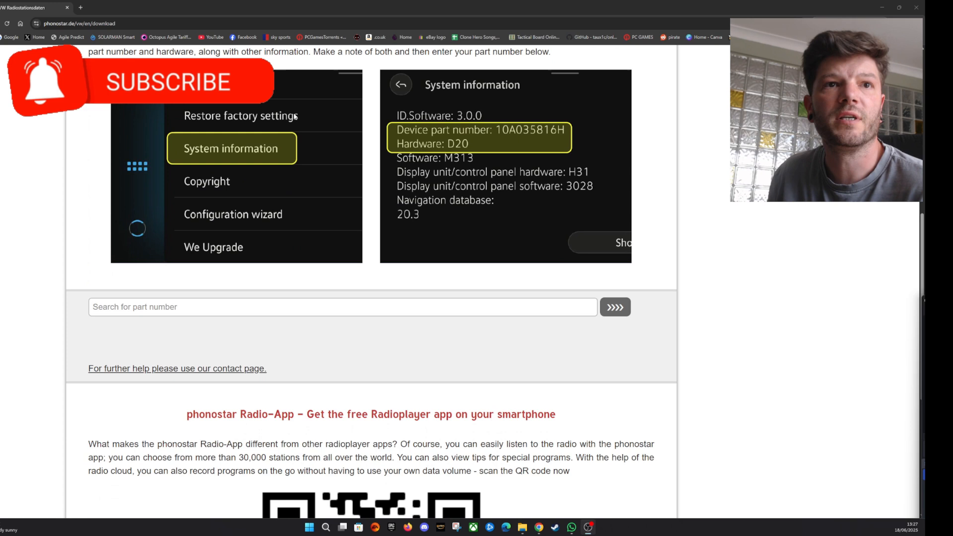
{"action": "left_click", "coordinate": [342, 307]}
{"action": "type", "text": "3Q0035874C"}
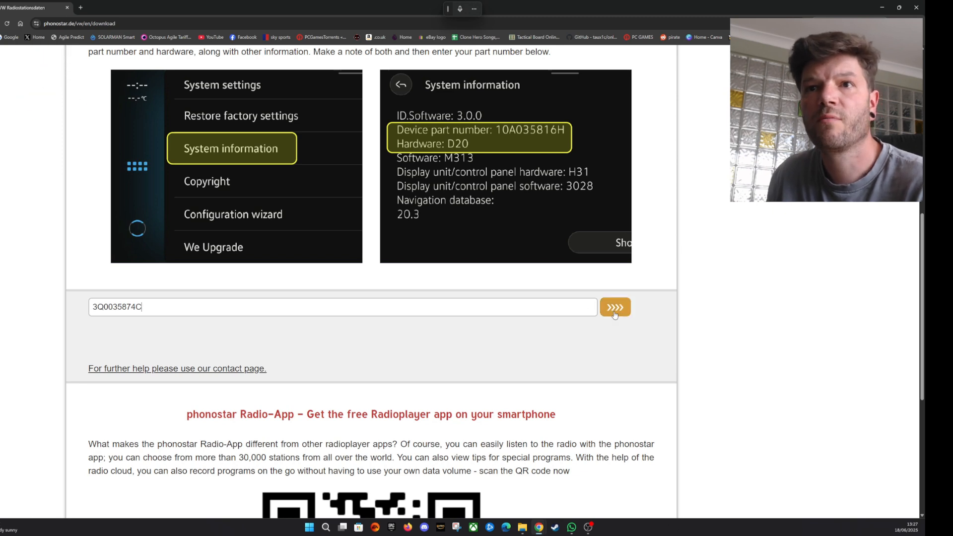
- Search 3Q0035874C and download the v1.10.52 package for hardware 841–855
{"action": "left_click", "coordinate": [615, 306]}
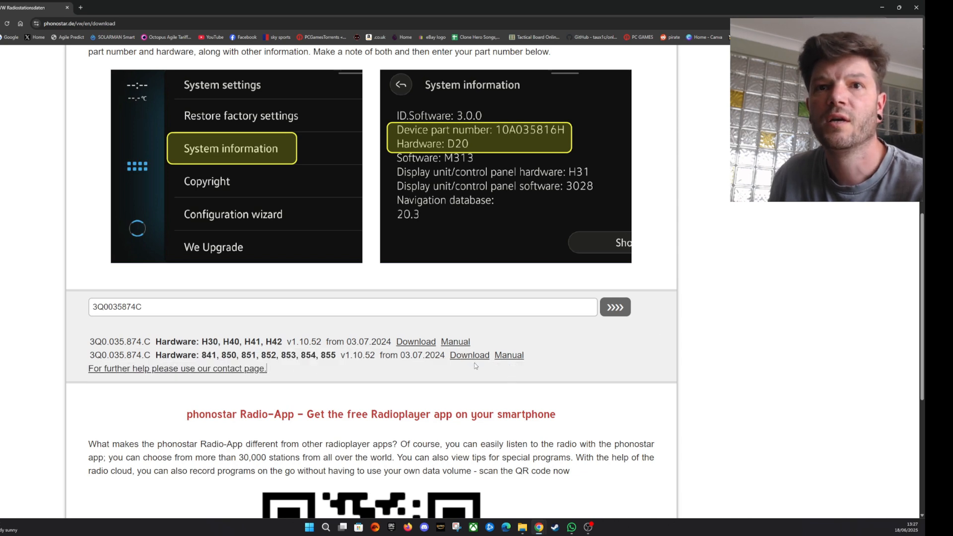
{"action": "mouse_move", "coordinate": [469, 356]}
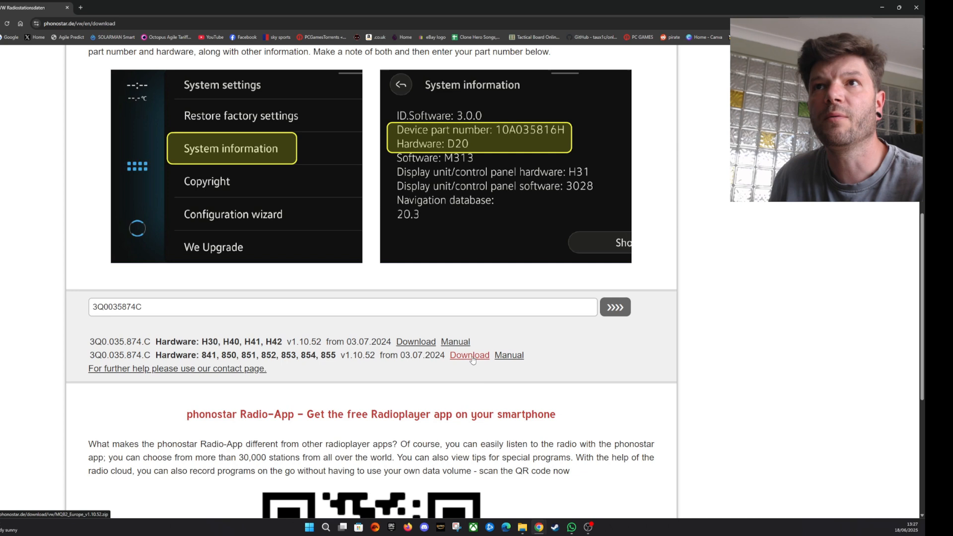
{"action": "mouse_move", "coordinate": [509, 356]}
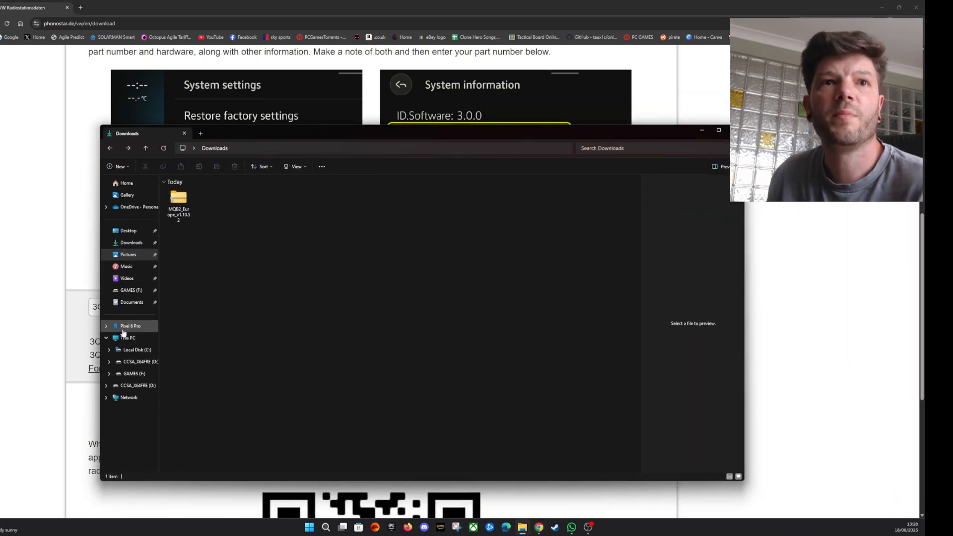
- Copy all MQB2_Europe_v1.10.52 folder contents onto the CCSA_X64FRE USB drive
{"action": "double_click", "coordinate": [178, 197]}
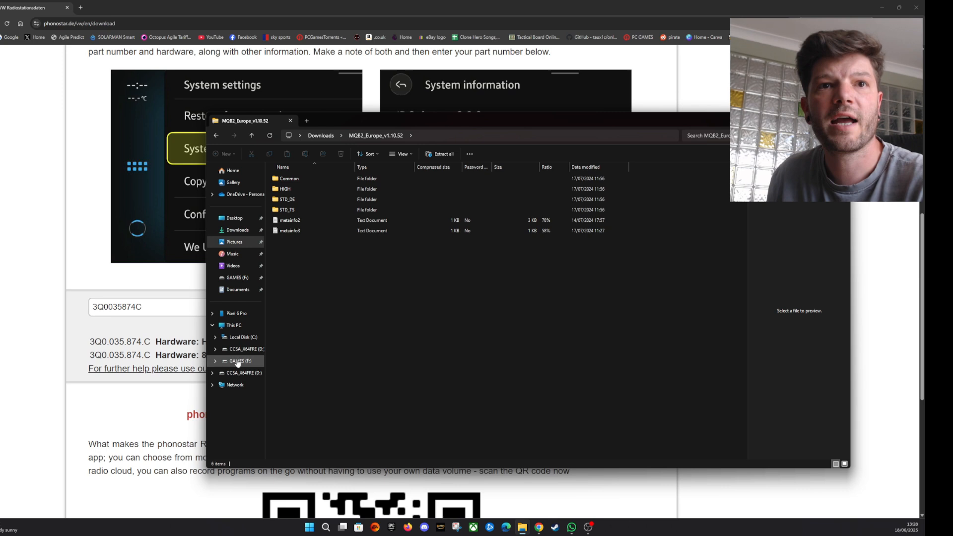
{"action": "right_click", "coordinate": [238, 360]}
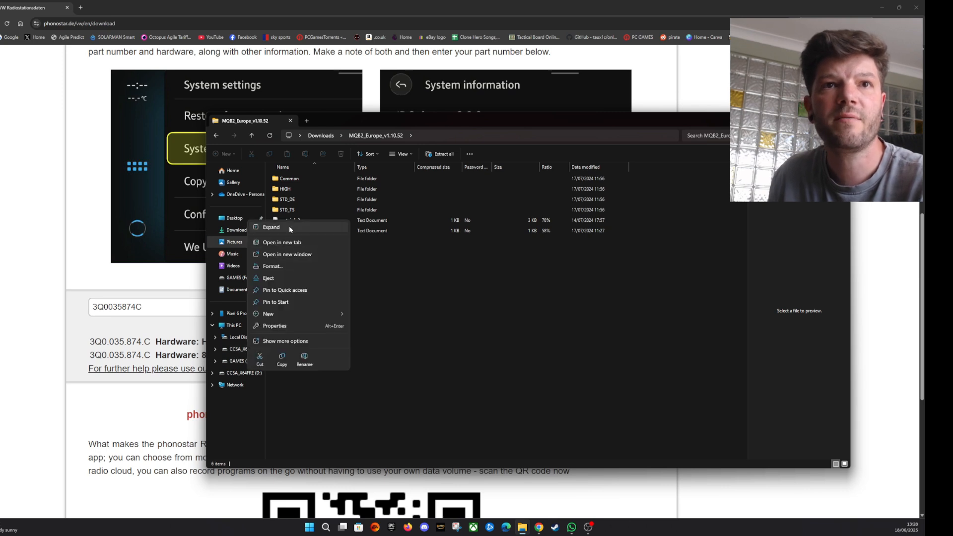
{"action": "left_click", "coordinate": [281, 242]}
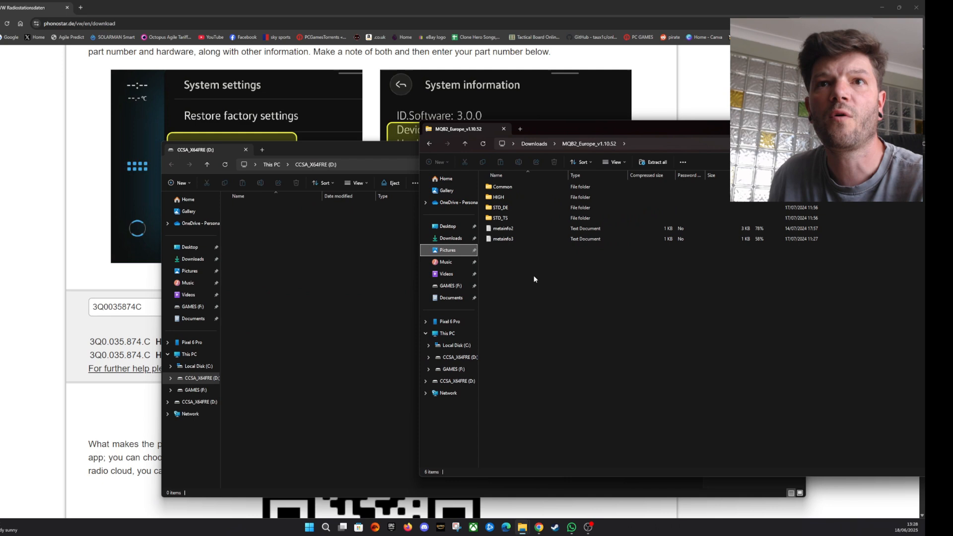
{"action": "key", "text": "ctrl+a"}
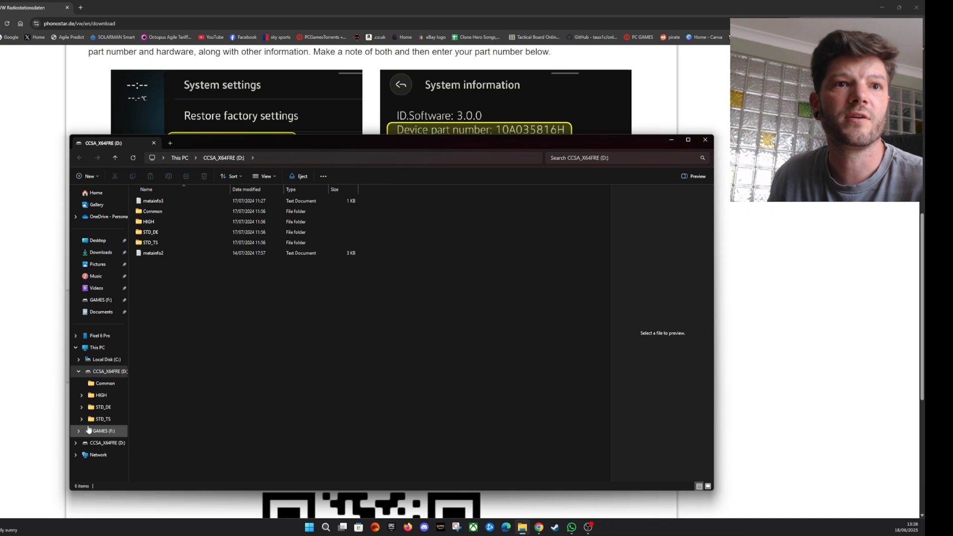
{"action": "right_click", "coordinate": [108, 371]}
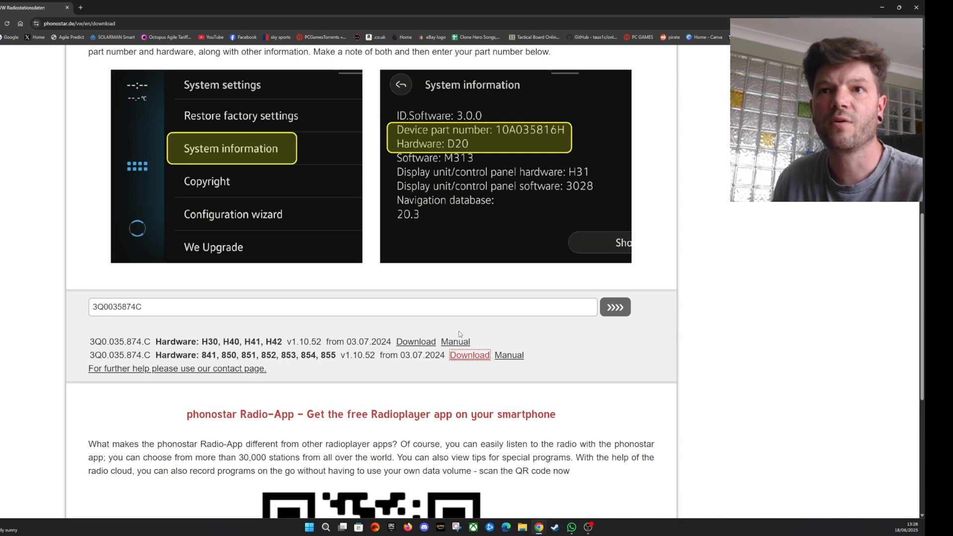
{"action": "mouse_move", "coordinate": [422, 320]}
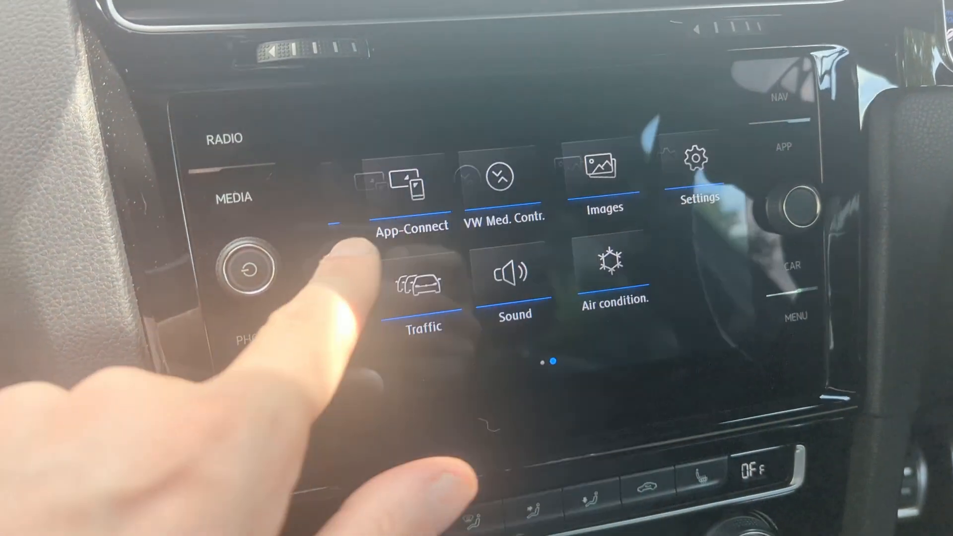
- Open Settings on the infotainment unit to reach the USB software update
{"action": "left_click", "coordinate": [695, 173]}
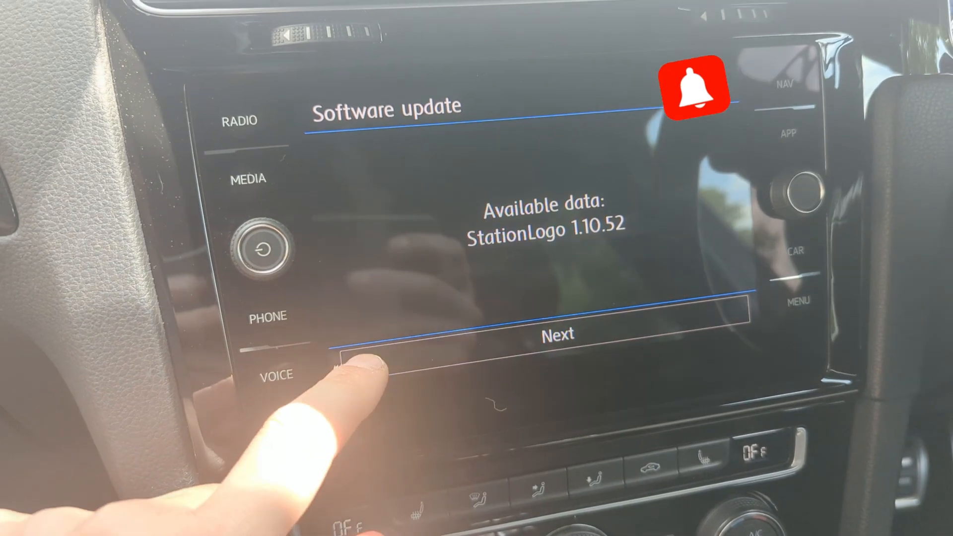
- Tap Next to install StationLogo 1.10.52 from the USB drive
{"action": "left_click", "coordinate": [557, 334]}
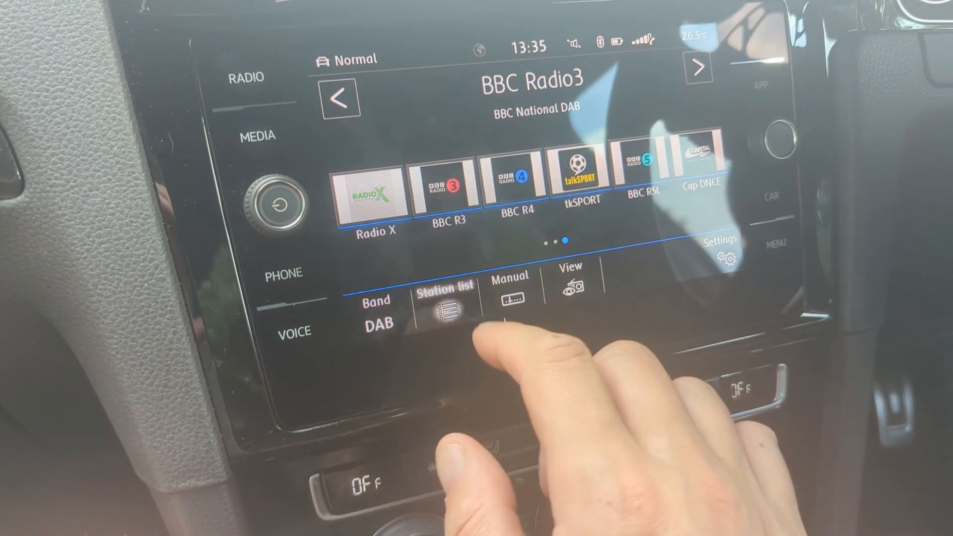
- Open the DAB station list from the Radio screen
{"action": "left_click", "coordinate": [444, 314]}
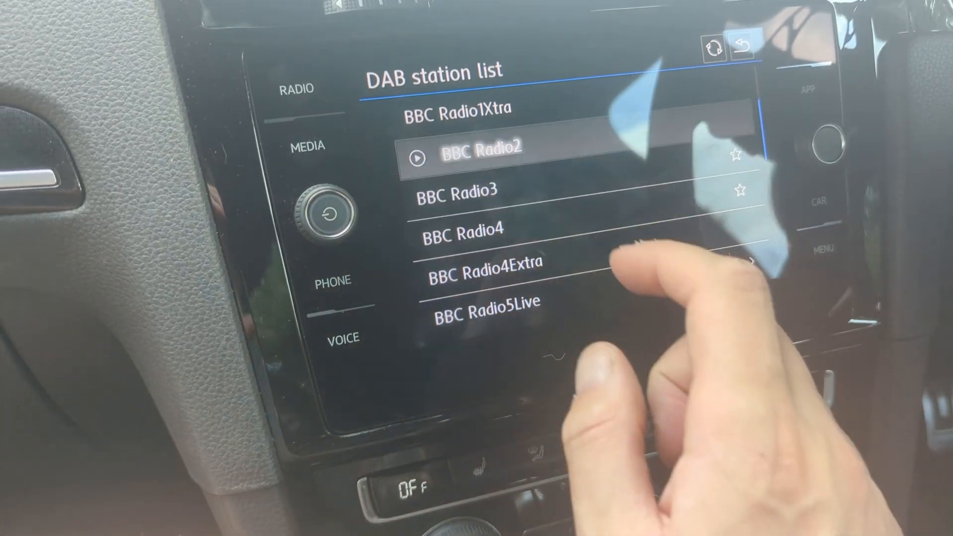